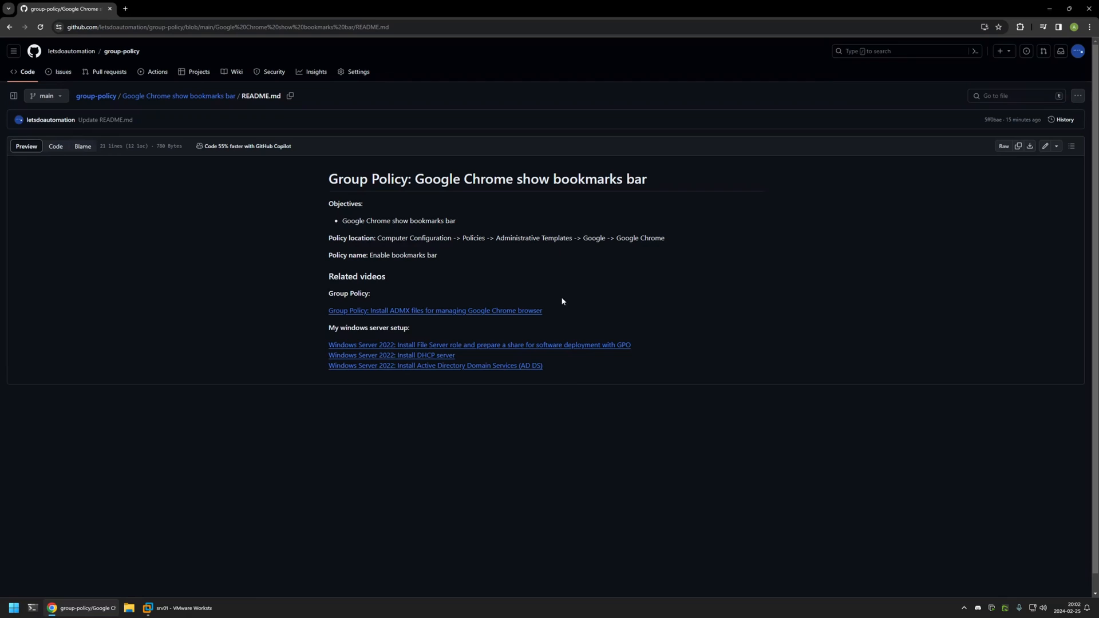
{"action": "mouse_move", "coordinate": [413, 330]}
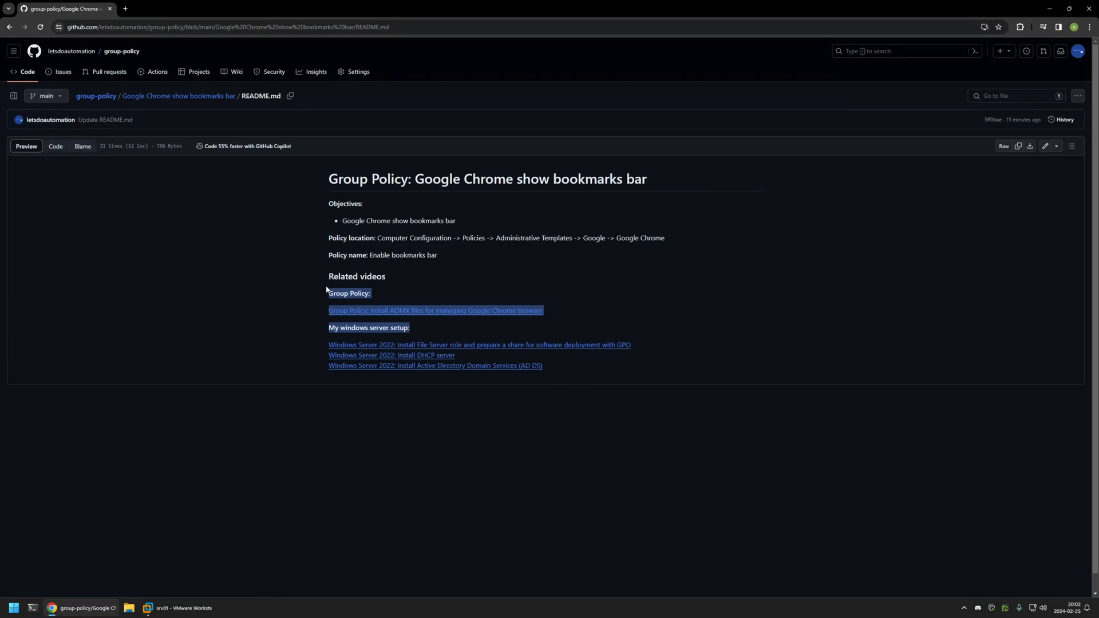
{"action": "mouse_move", "coordinate": [669, 241]}
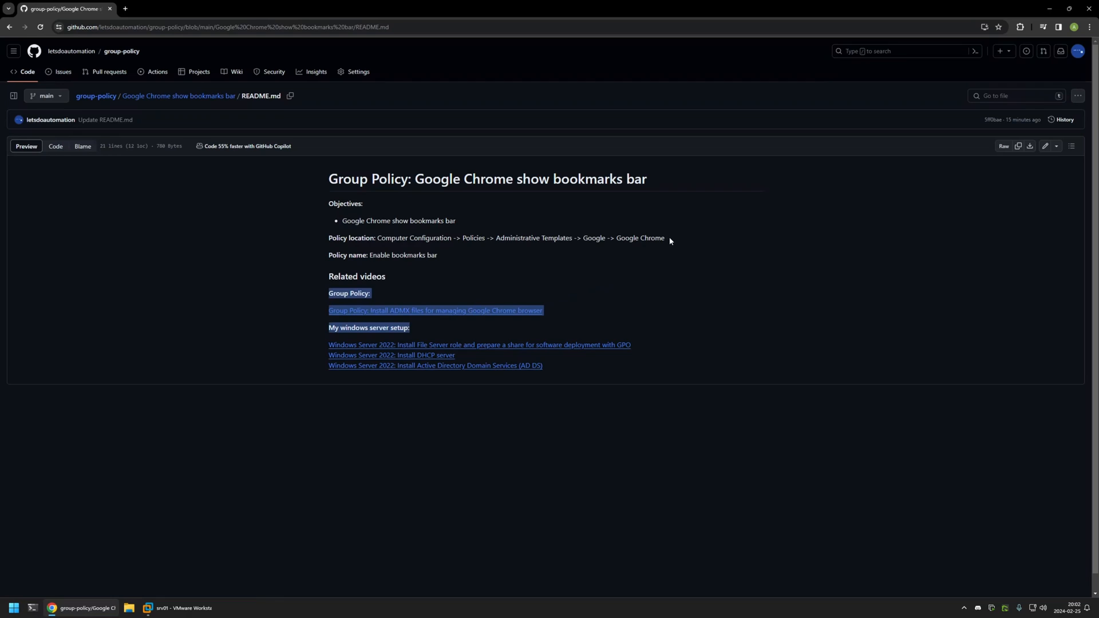
Create a new Group Policy Object named 'chrome settings'.
{"action": "left_click", "coordinate": [669, 240]}
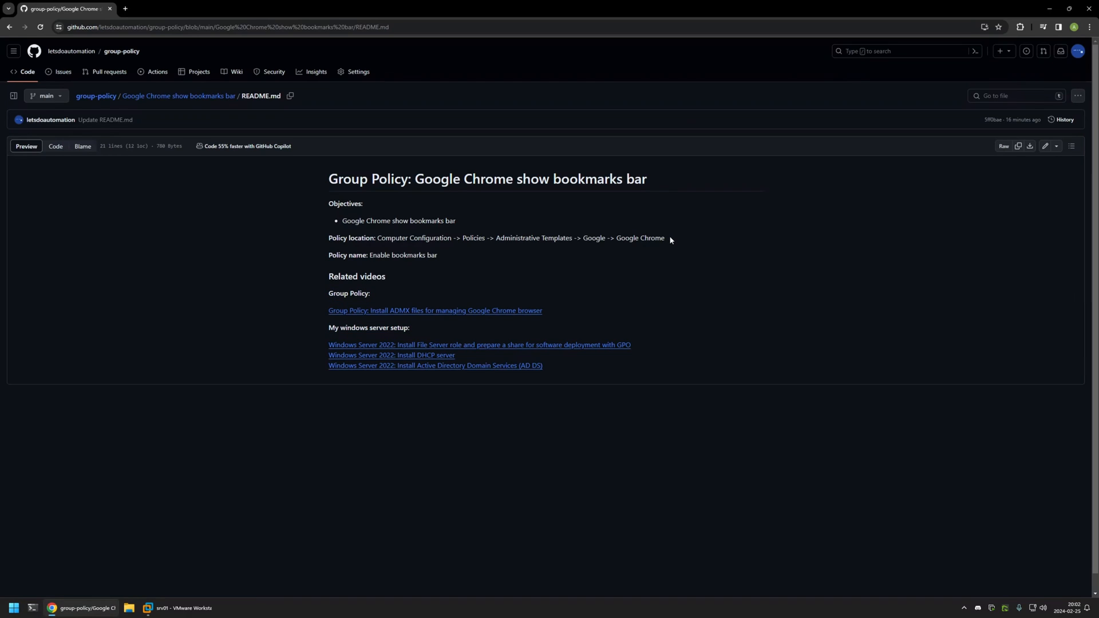
{"action": "left_click", "coordinate": [183, 608]}
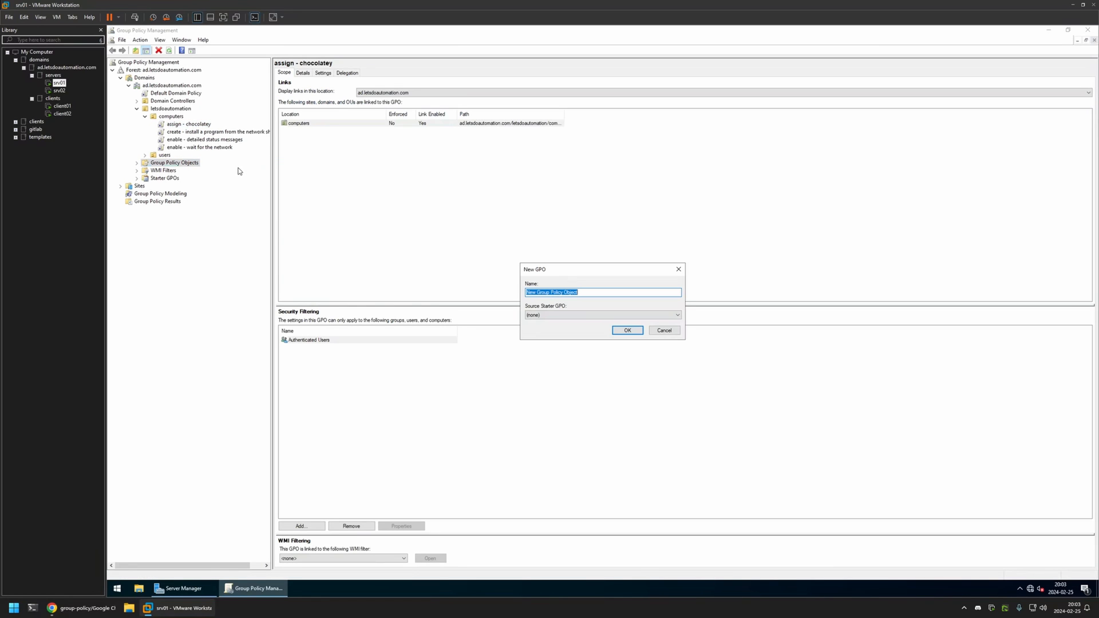
{"action": "type", "text": "cho"}
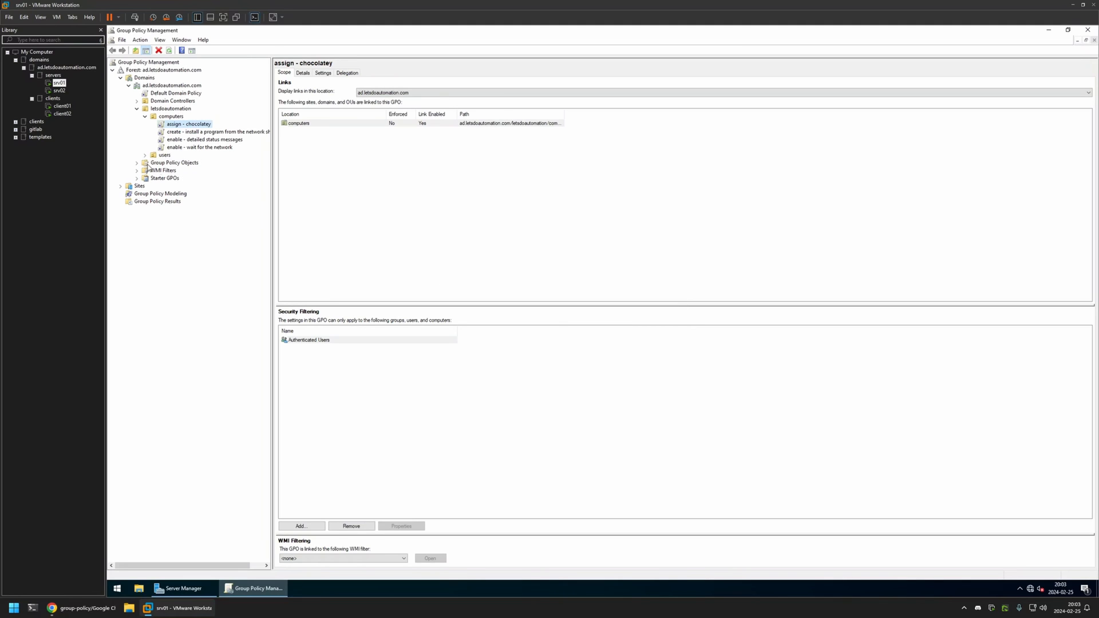
Open the chrome settings GPO in Group Policy Management Editor for editing.
{"action": "left_click", "coordinate": [174, 162]}
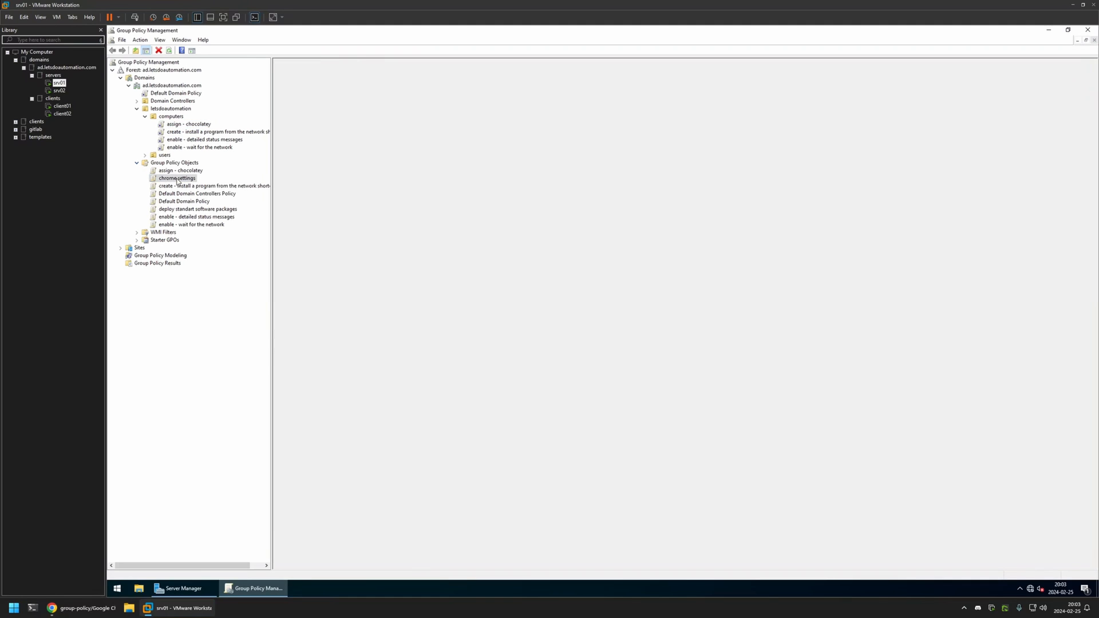
{"action": "left_click", "coordinate": [178, 178]}
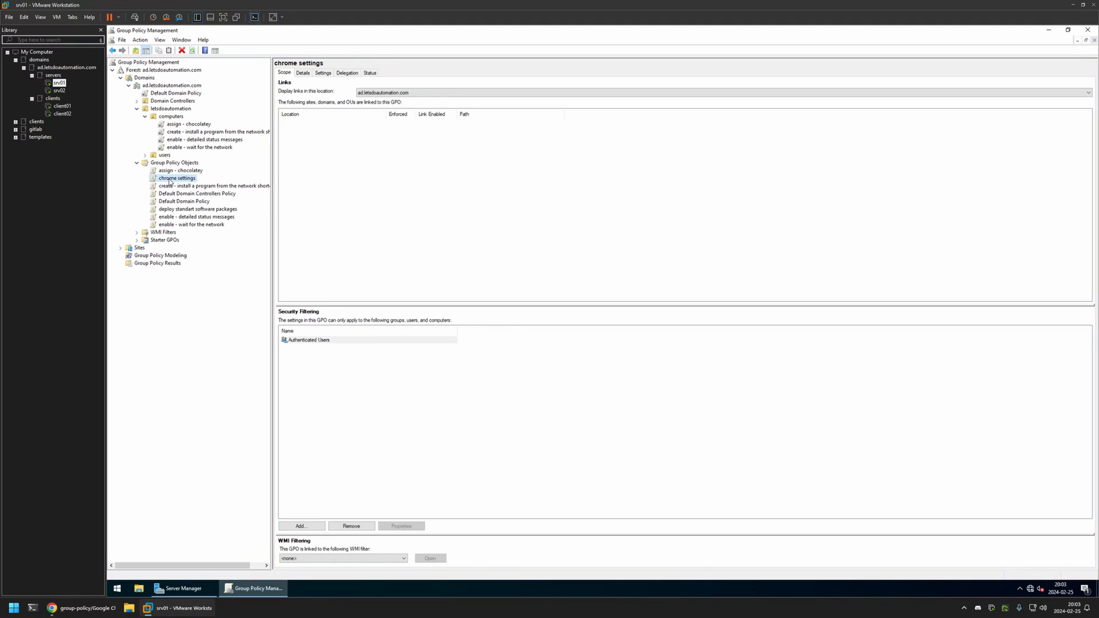
{"action": "double_click", "coordinate": [178, 178]}
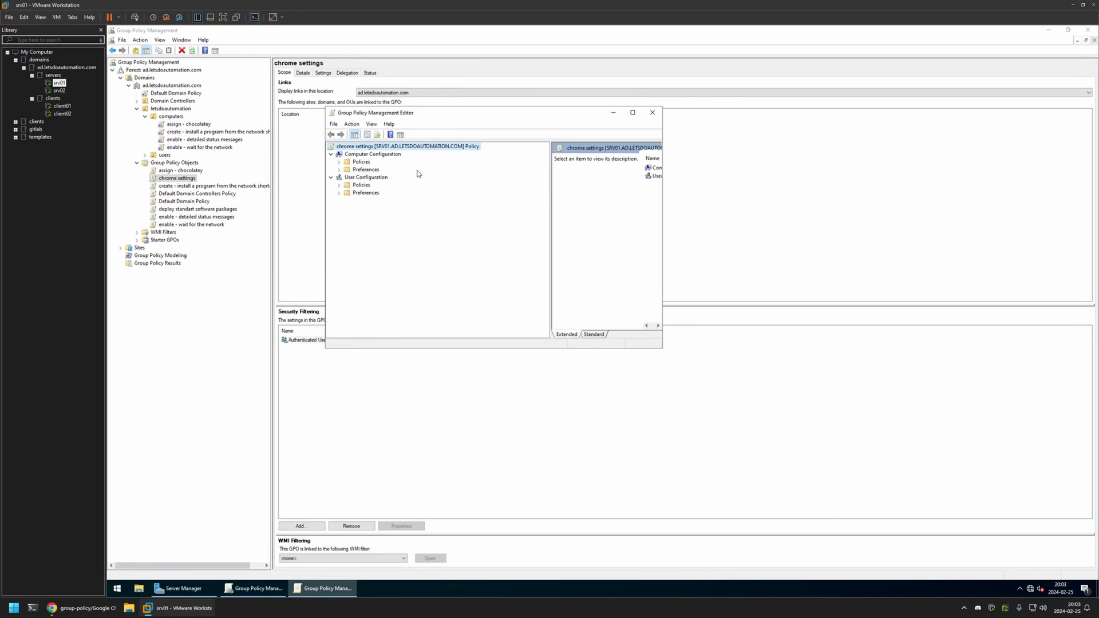
Open the Enable Bookmark Bar policy under Computer Configuration > Administrative Templates > Google Chrome.
{"action": "left_click", "coordinate": [340, 162]}
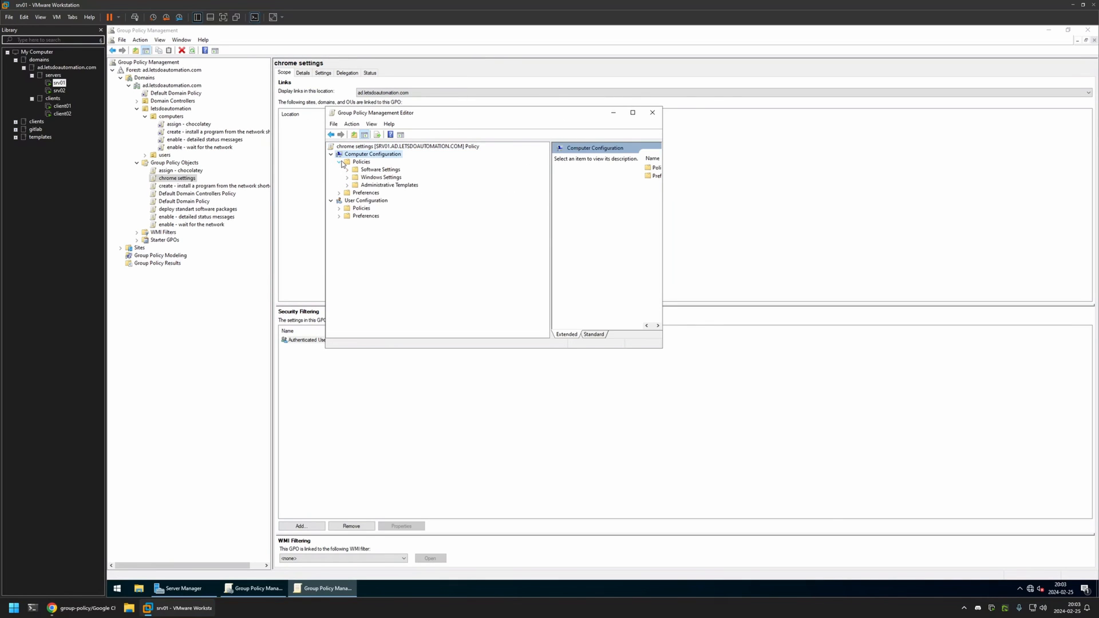
{"action": "left_click", "coordinate": [347, 185]}
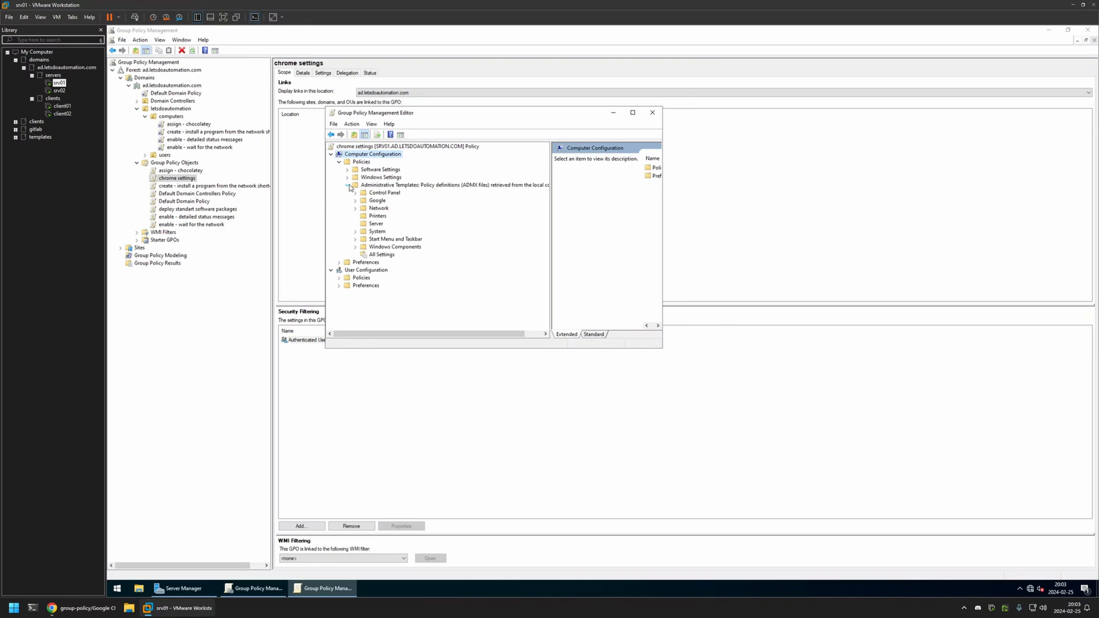
{"action": "left_click", "coordinate": [347, 200]}
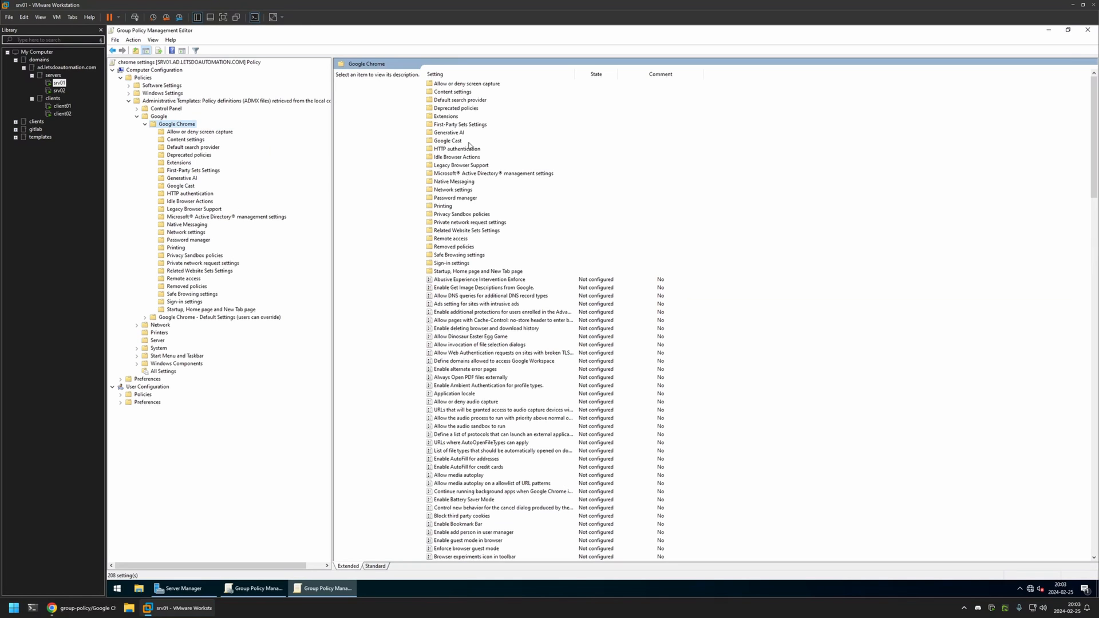
{"action": "mouse_move", "coordinate": [478, 529]}
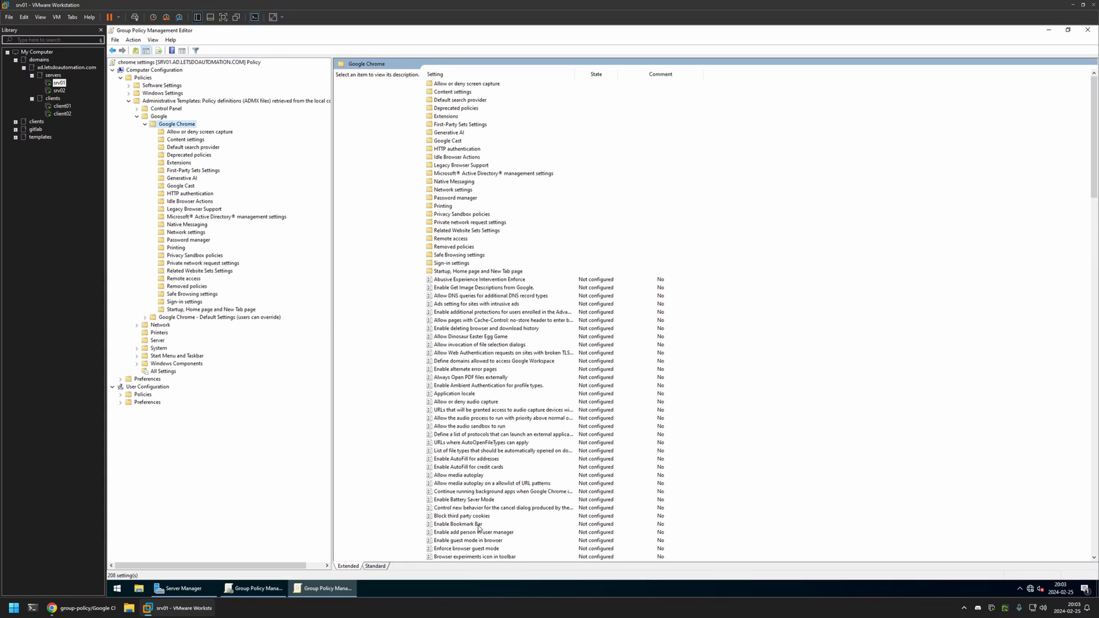
{"action": "mouse_move", "coordinate": [489, 525]}
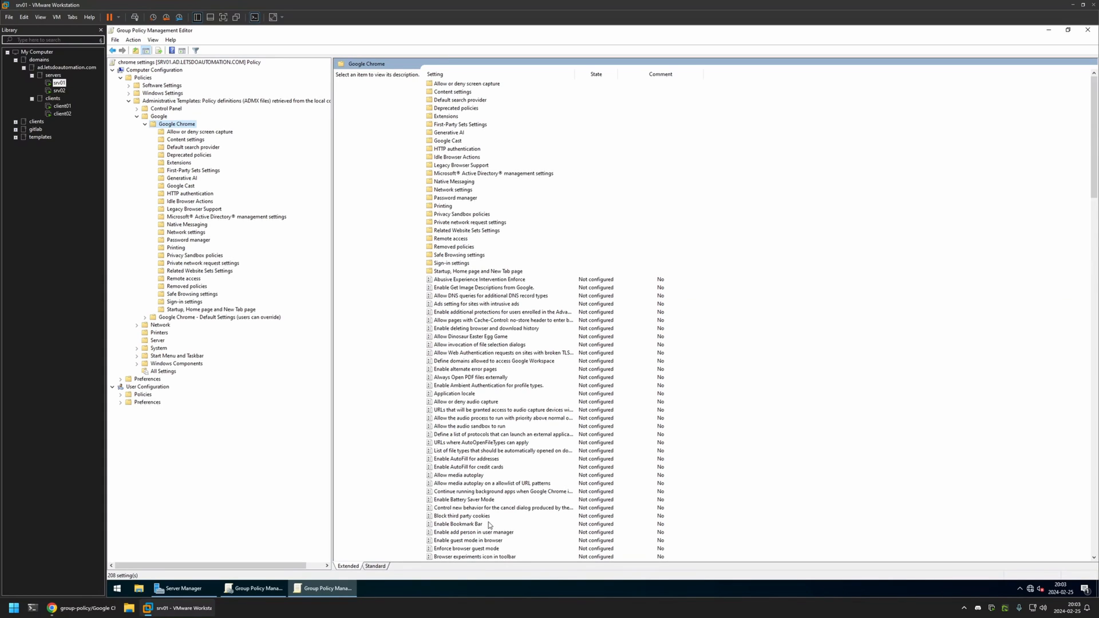
{"action": "double_click", "coordinate": [457, 524]}
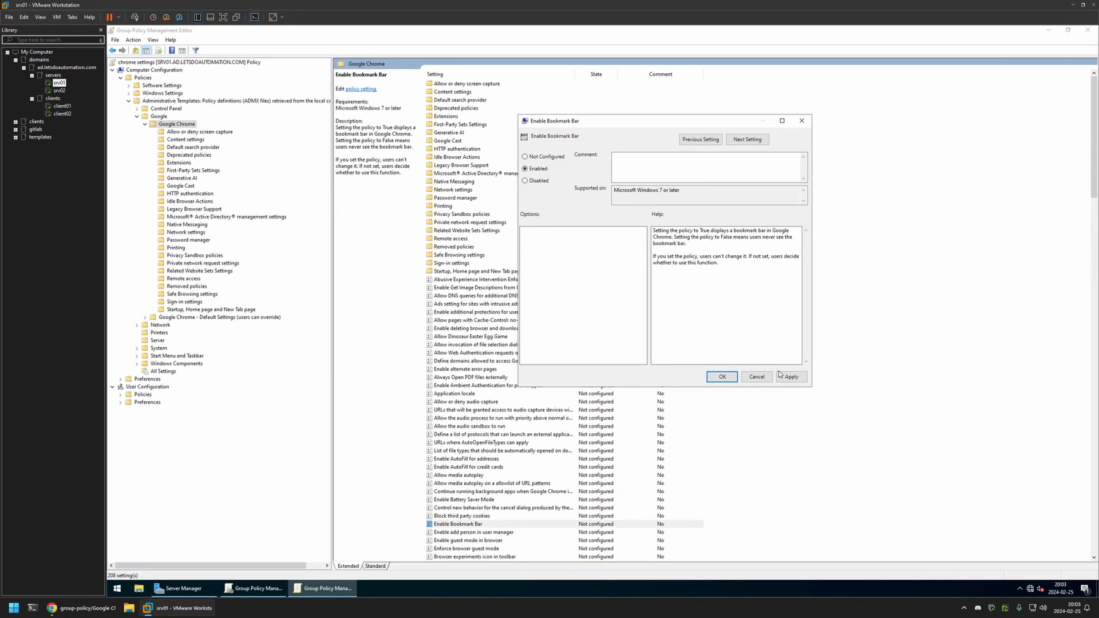
Set Enable Bookmark Bar to Enabled and confirm with OK.
{"action": "left_click", "coordinate": [721, 377]}
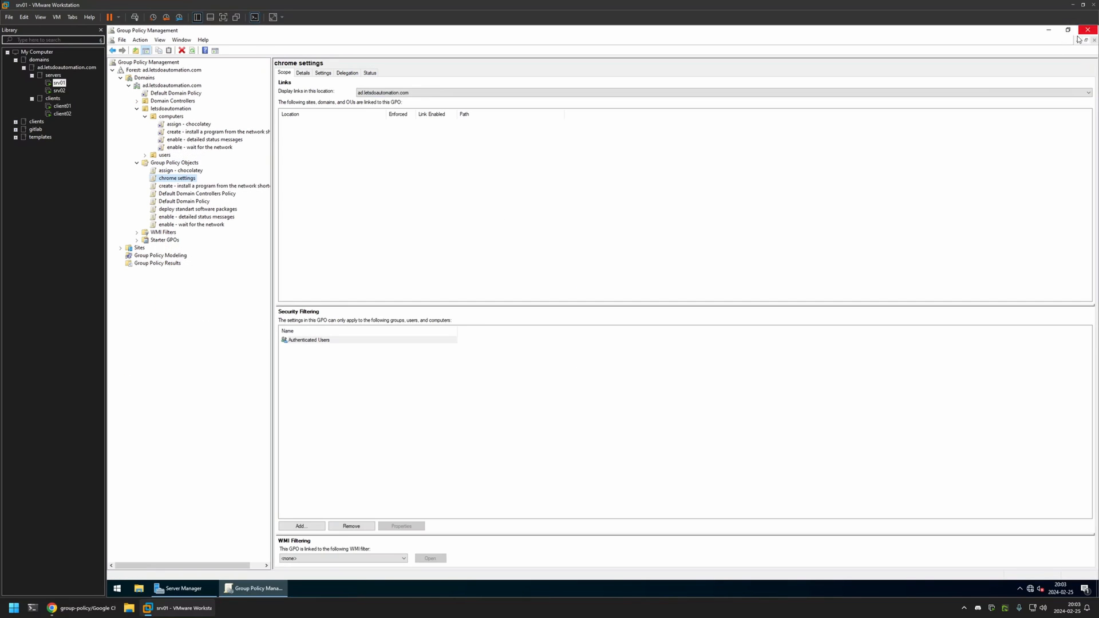
On the Details tab, set GPO Status to 'User configuration settings disabled'.
{"action": "left_click", "coordinate": [303, 72]}
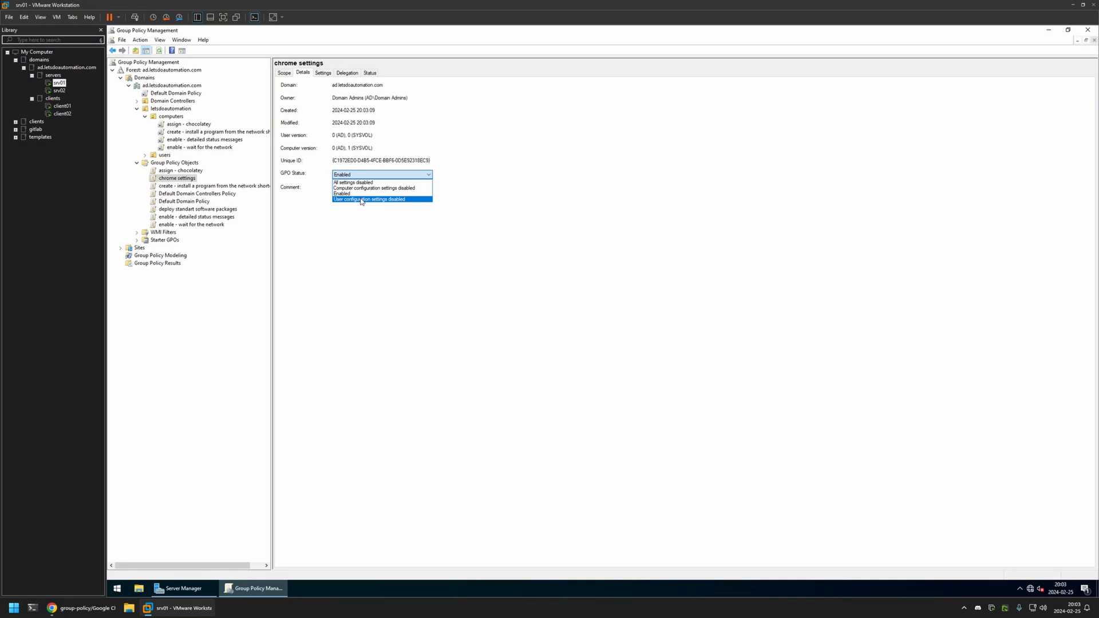
{"action": "left_click", "coordinate": [370, 199]}
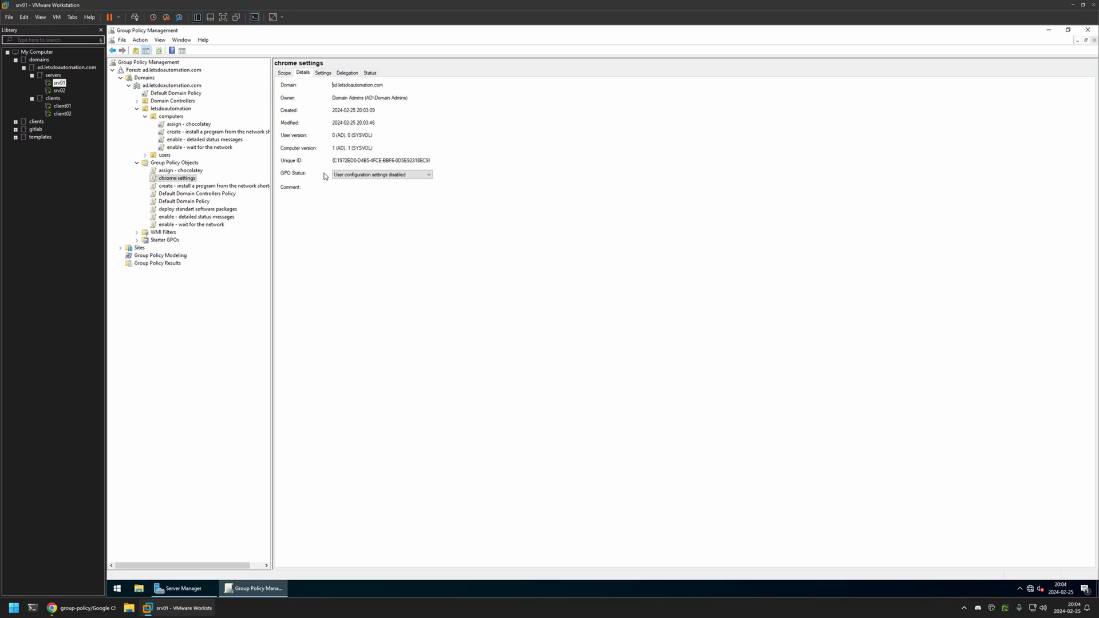
Select the computers OU to view its four currently linked GPOs.
{"action": "left_click", "coordinate": [169, 116]}
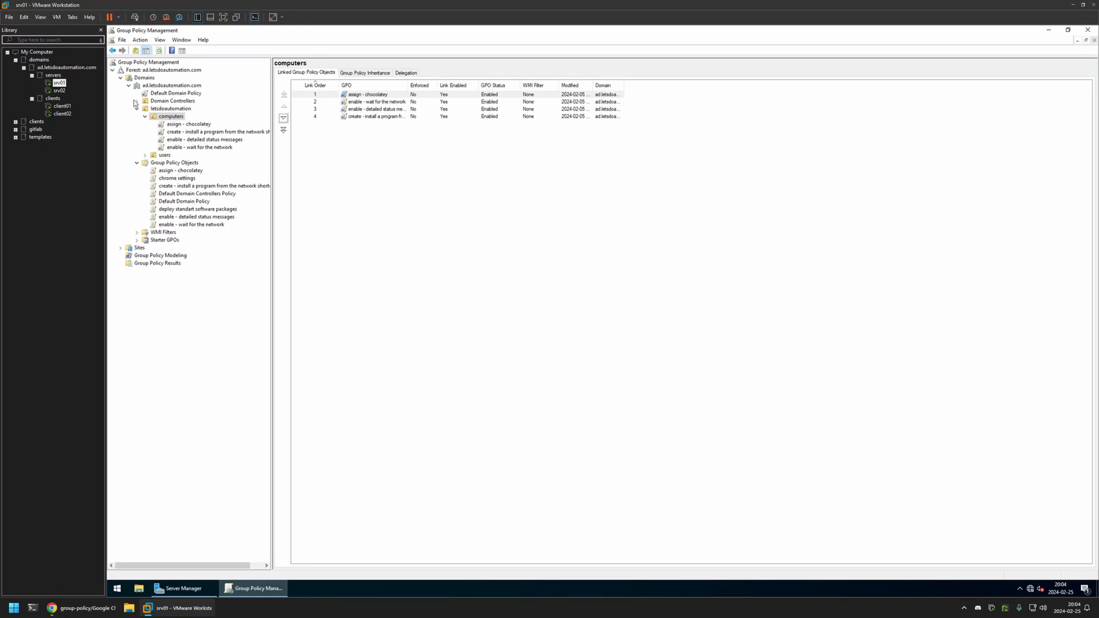
{"action": "mouse_move", "coordinate": [205, 117]}
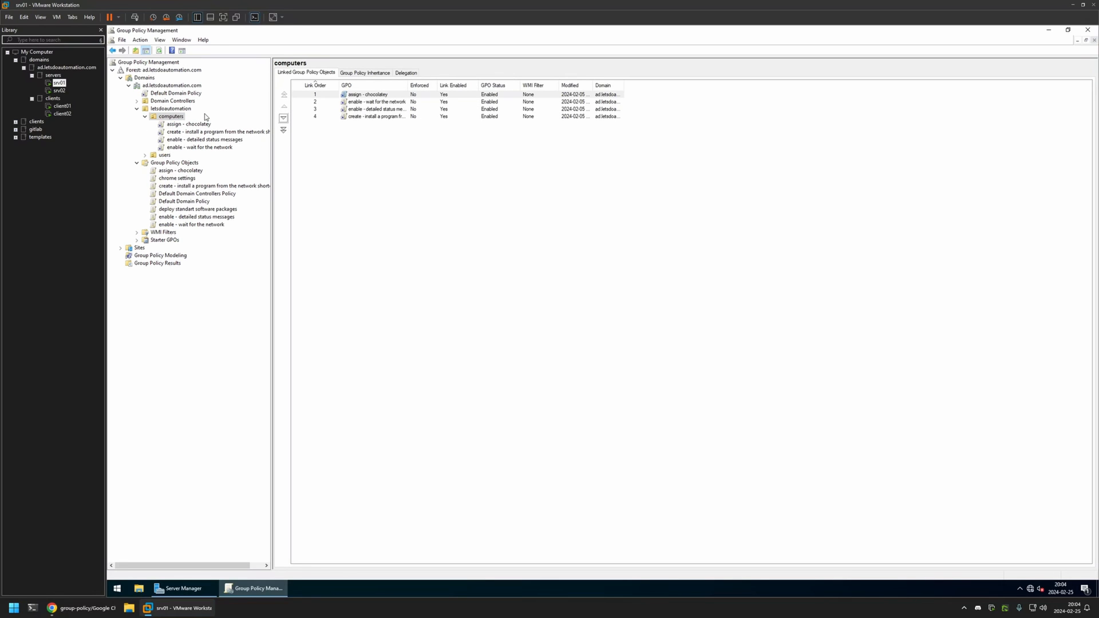
{"action": "mouse_move", "coordinate": [202, 176]}
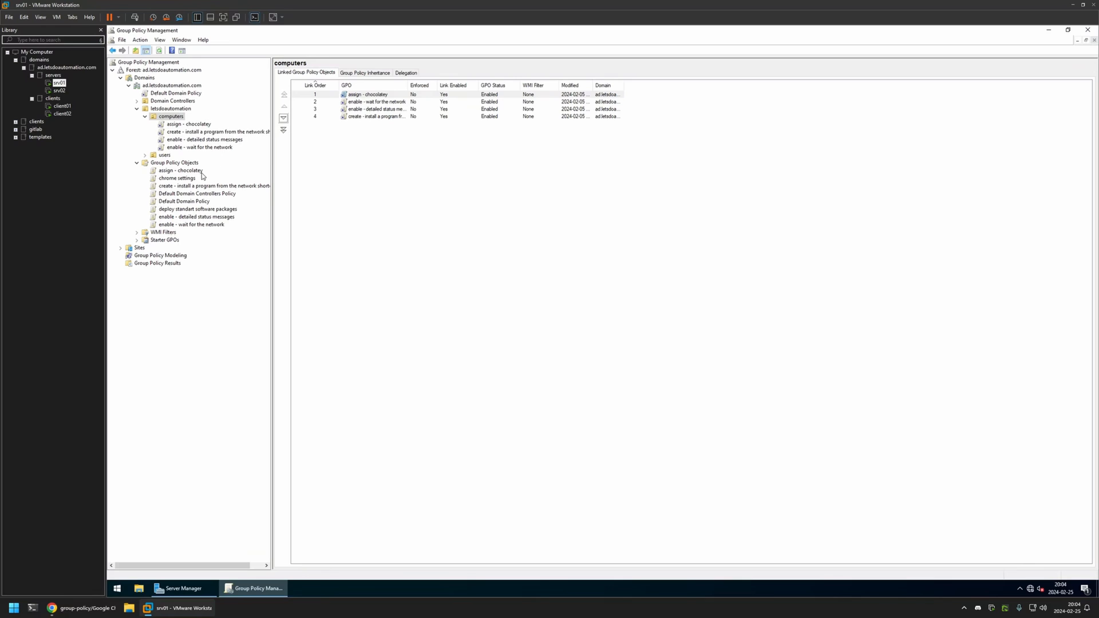
{"action": "mouse_move", "coordinate": [176, 181]}
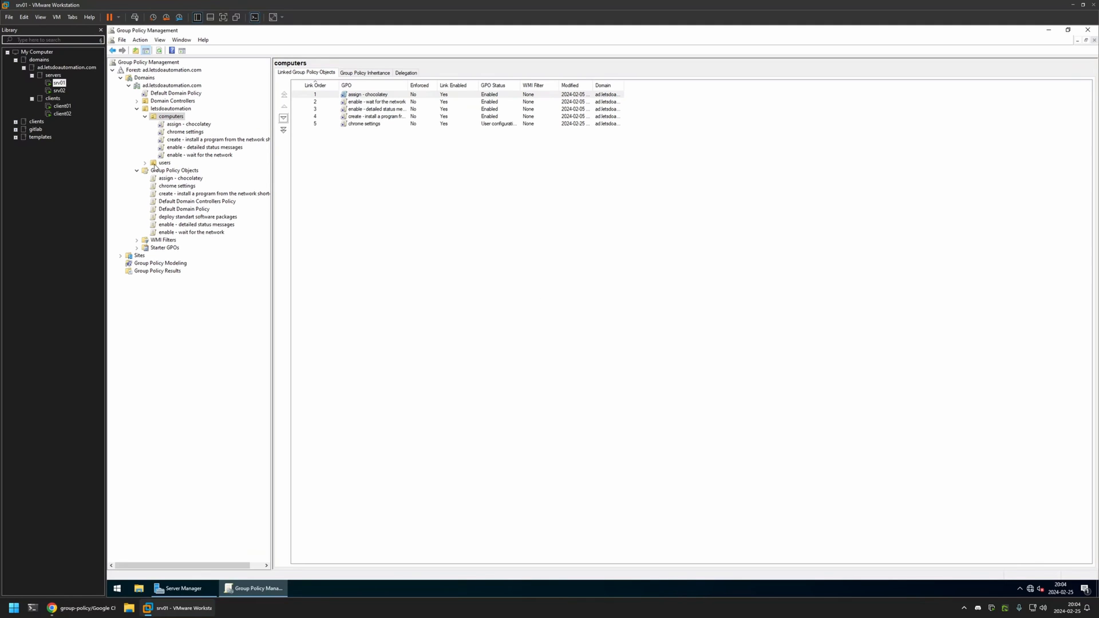
{"action": "mouse_move", "coordinate": [390, 145]}
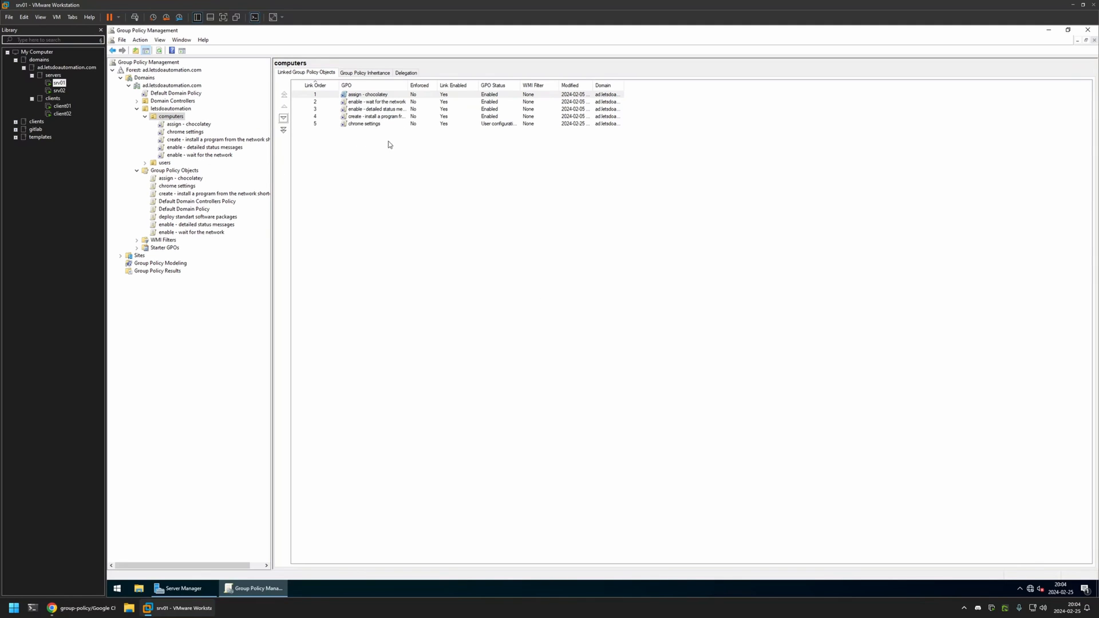
{"action": "mouse_move", "coordinate": [344, 134]}
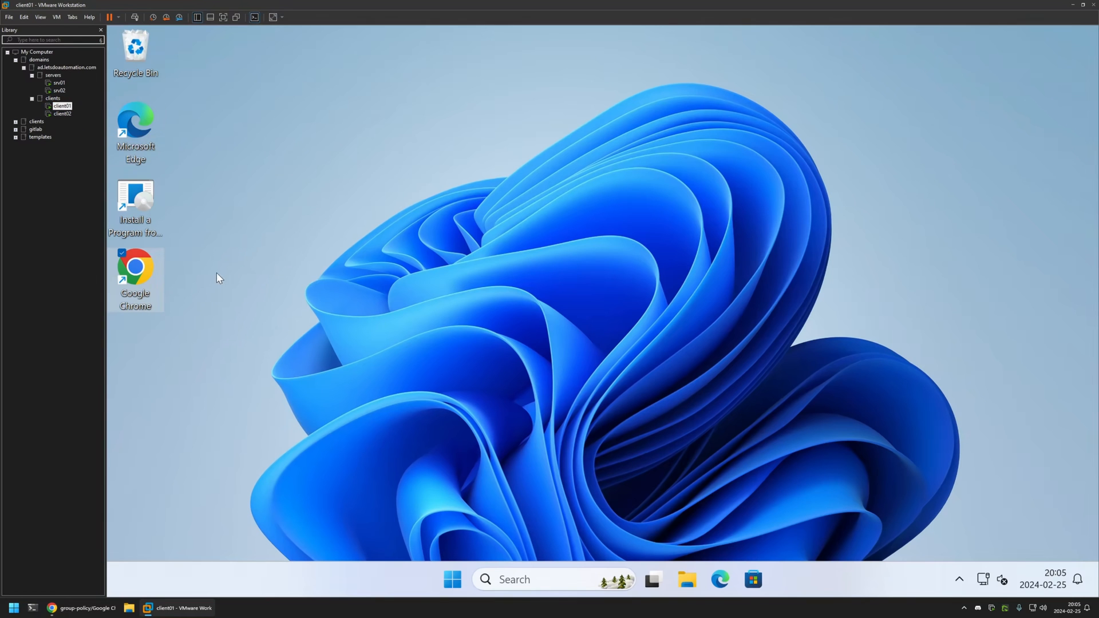
Launch Google Chrome on client01 and start opening a Command Prompt.
{"action": "double_click", "coordinate": [135, 273]}
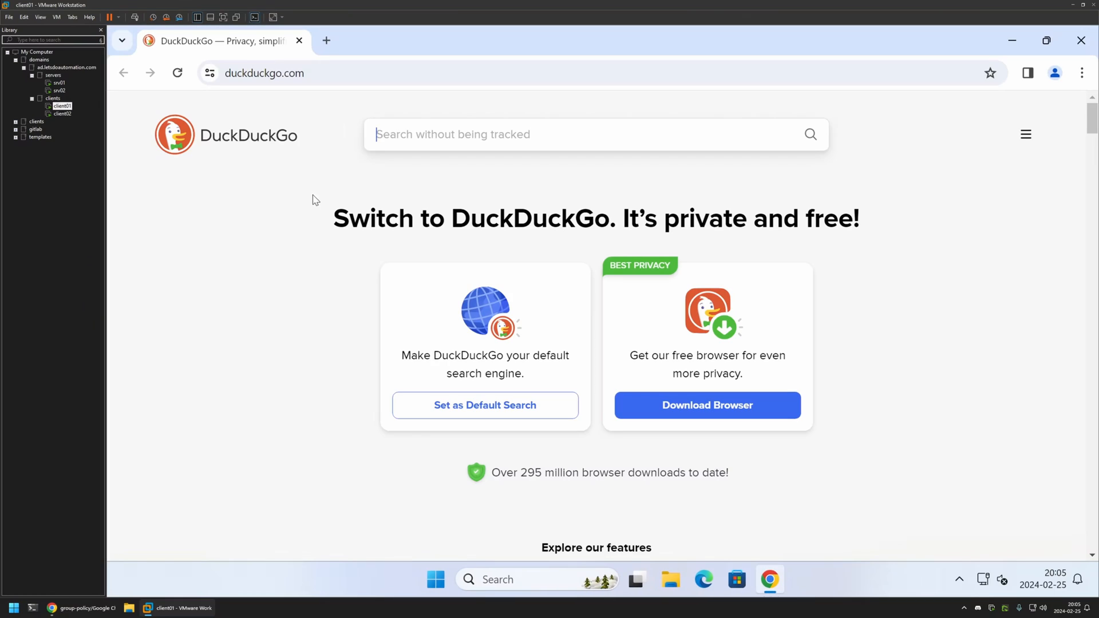
{"action": "mouse_move", "coordinate": [254, 104]}
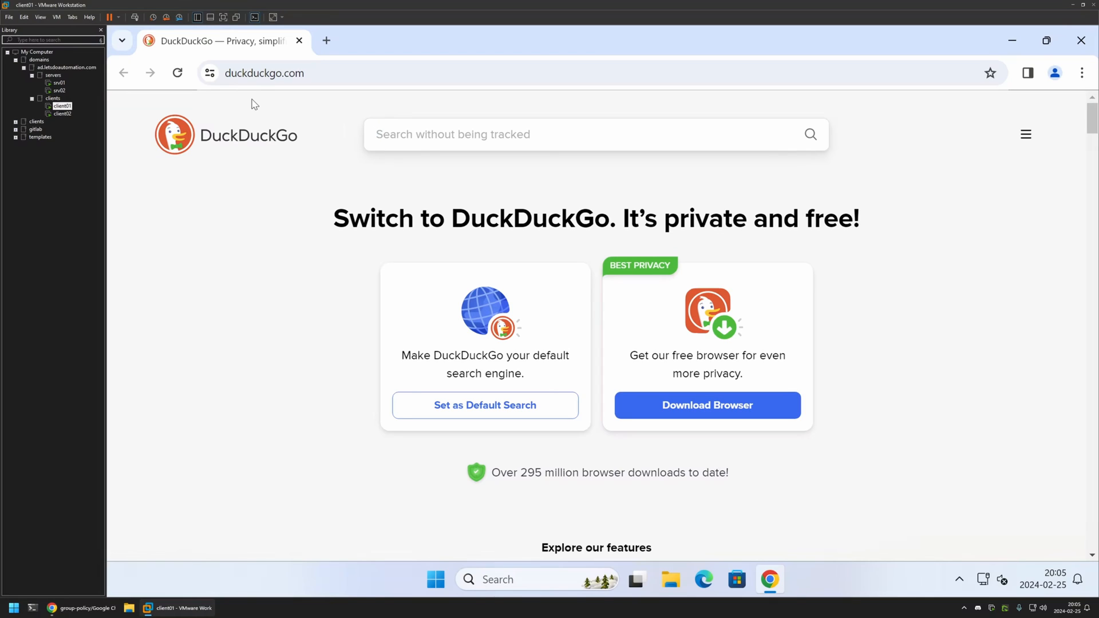
{"action": "mouse_move", "coordinate": [271, 119]}
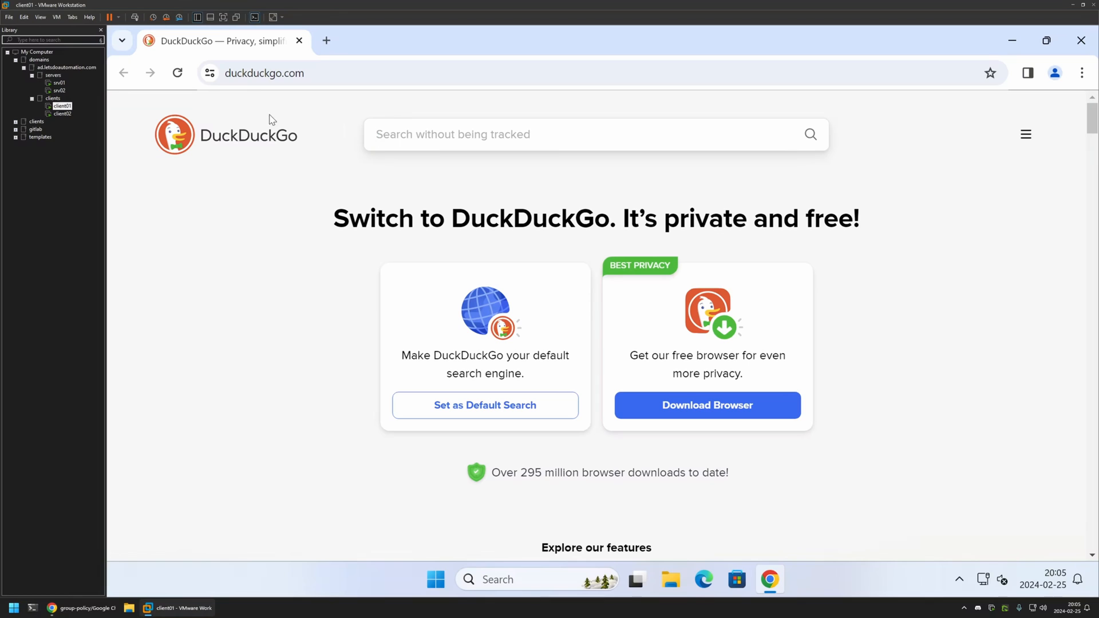
{"action": "left_click", "coordinate": [435, 579]}
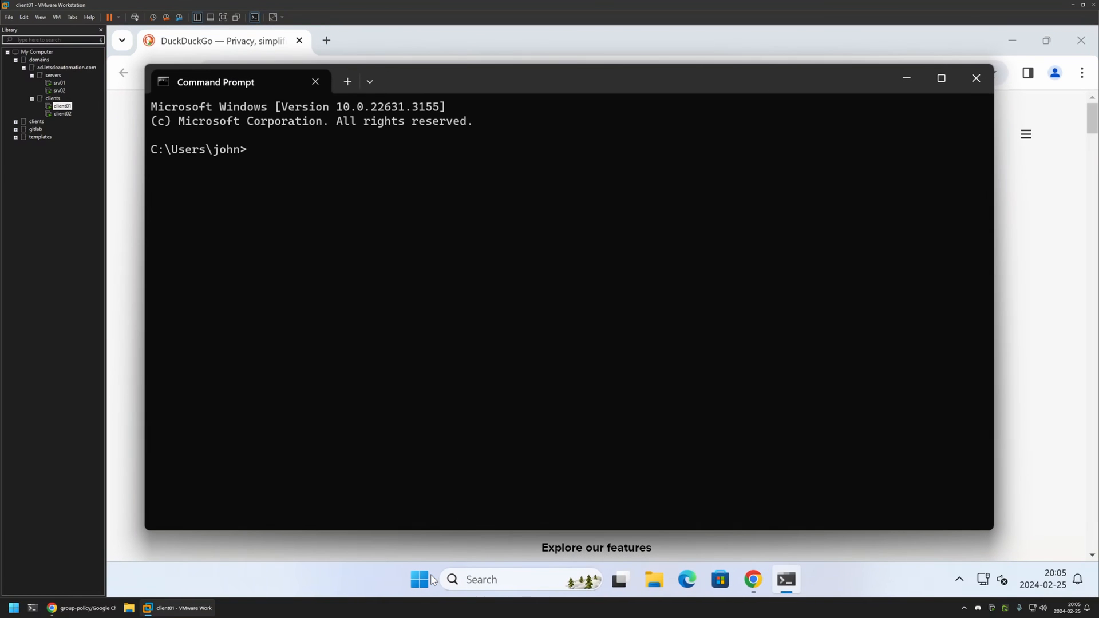
Run gpupdate on client01 to refresh group policy.
{"action": "type", "text": "gpupdate"}
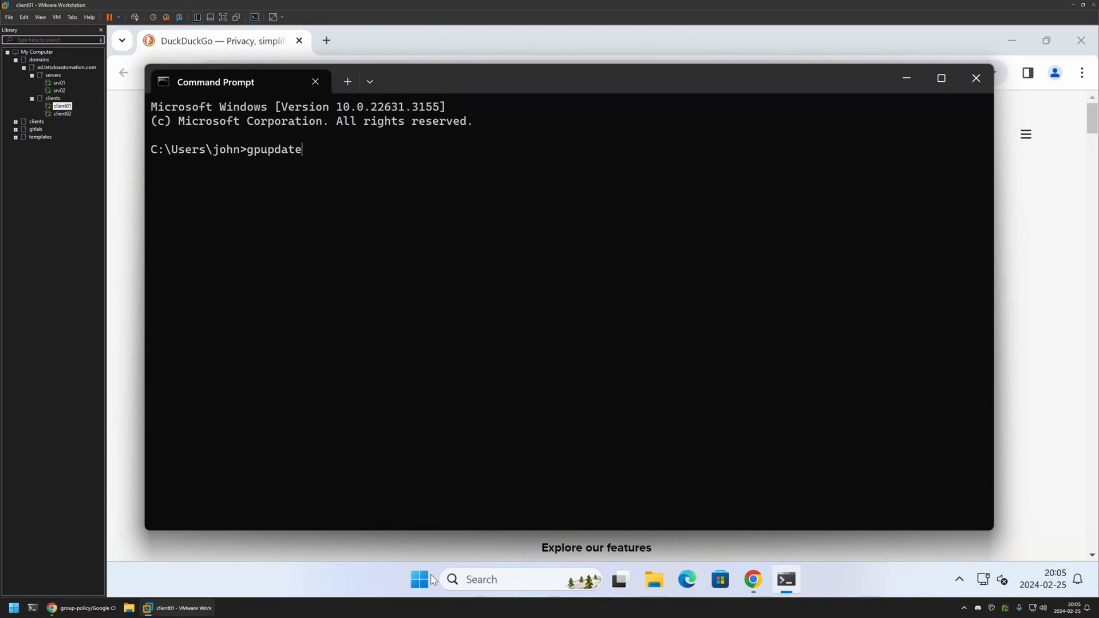
{"action": "key", "text": "Return"}
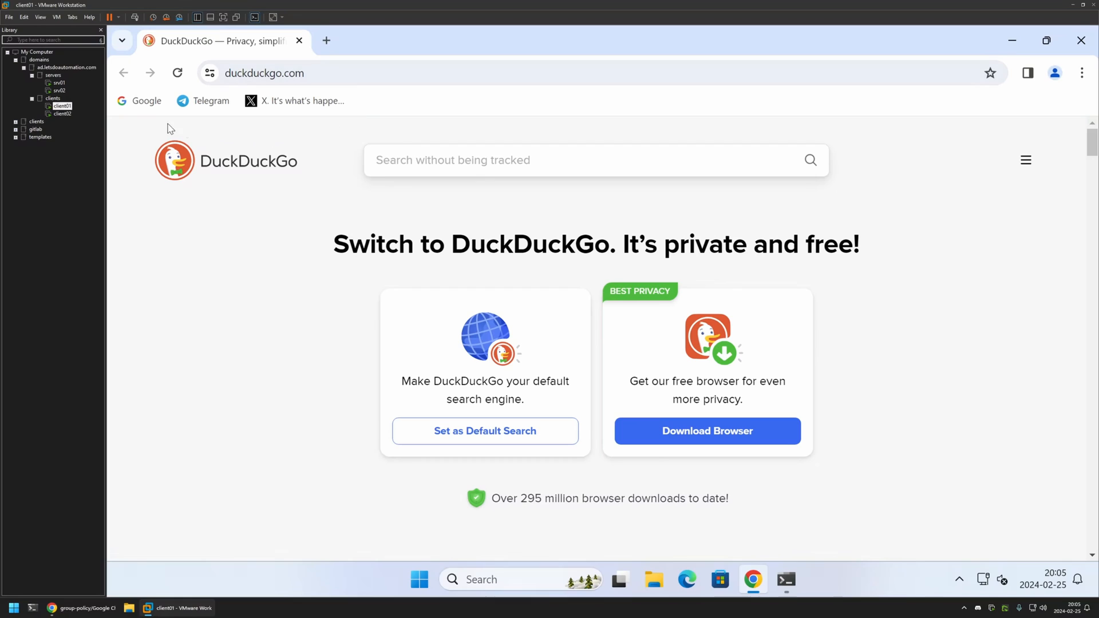
{"action": "mouse_move", "coordinate": [249, 122]}
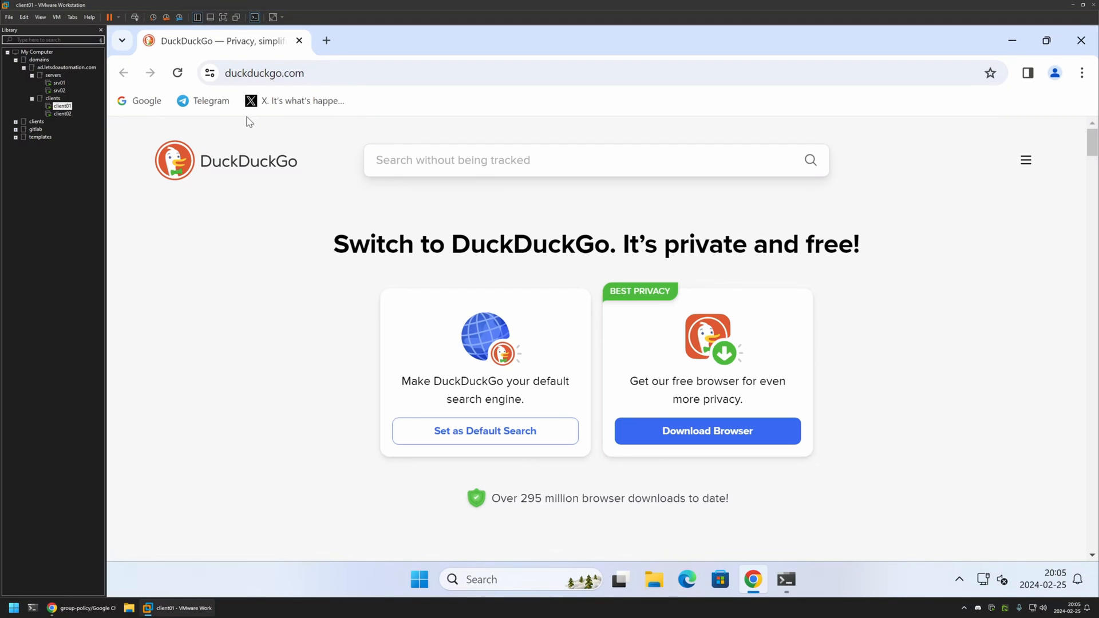